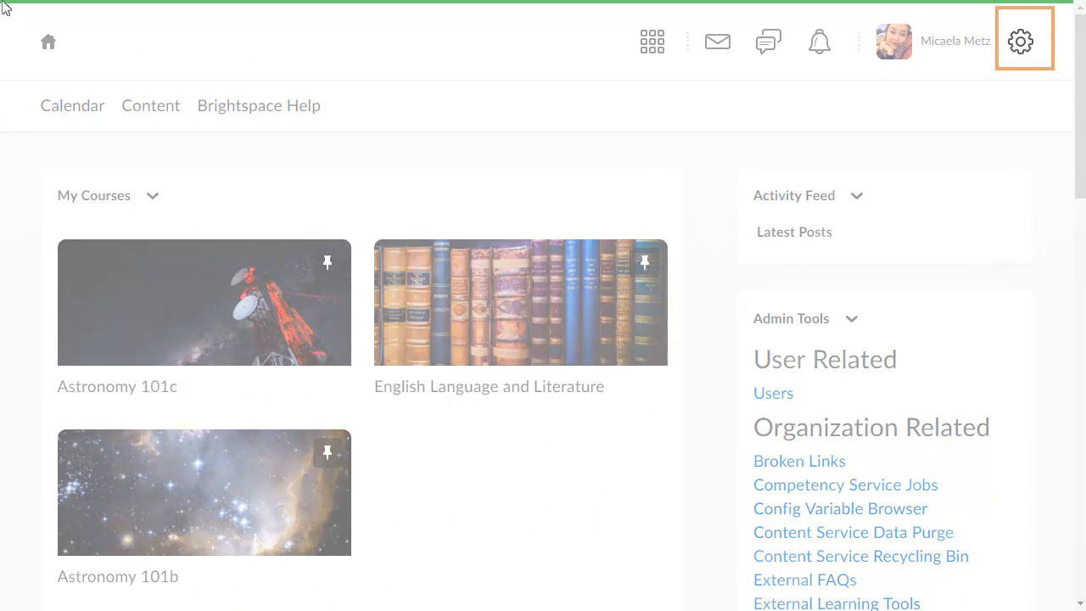
# Reach the Standards administration page from Admin Tools, showing no achievement scales yet
pyautogui.click(1024, 40)
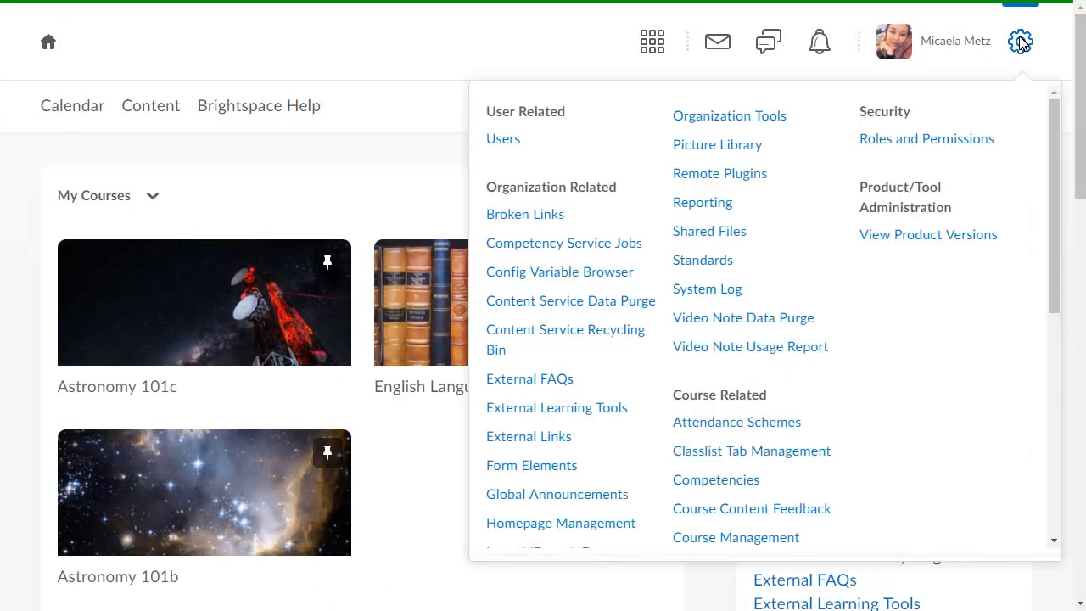
pyautogui.moveTo(775, 105)
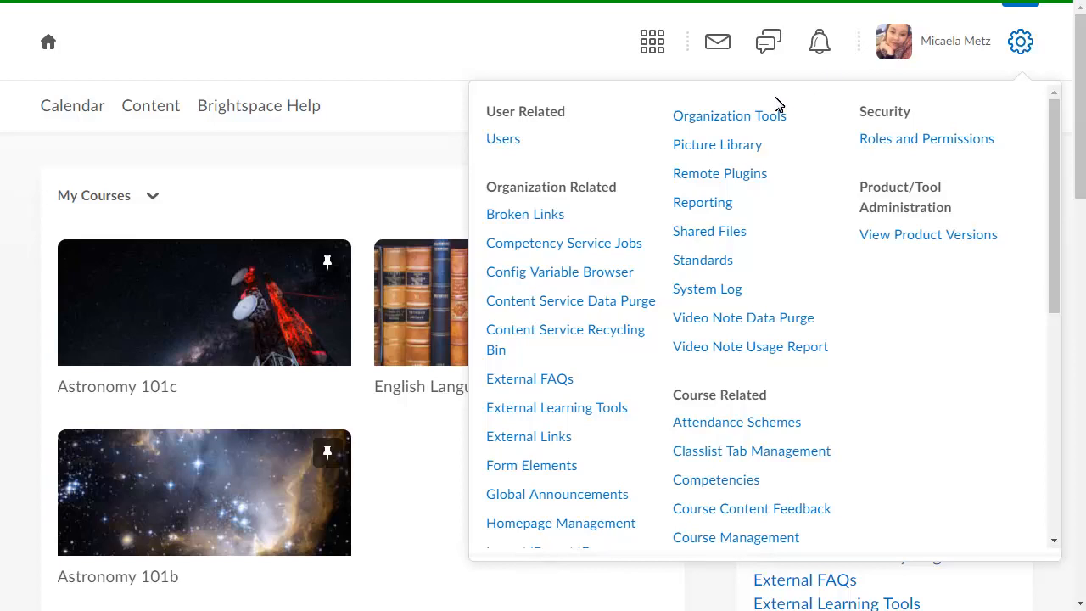
pyautogui.click(702, 259)
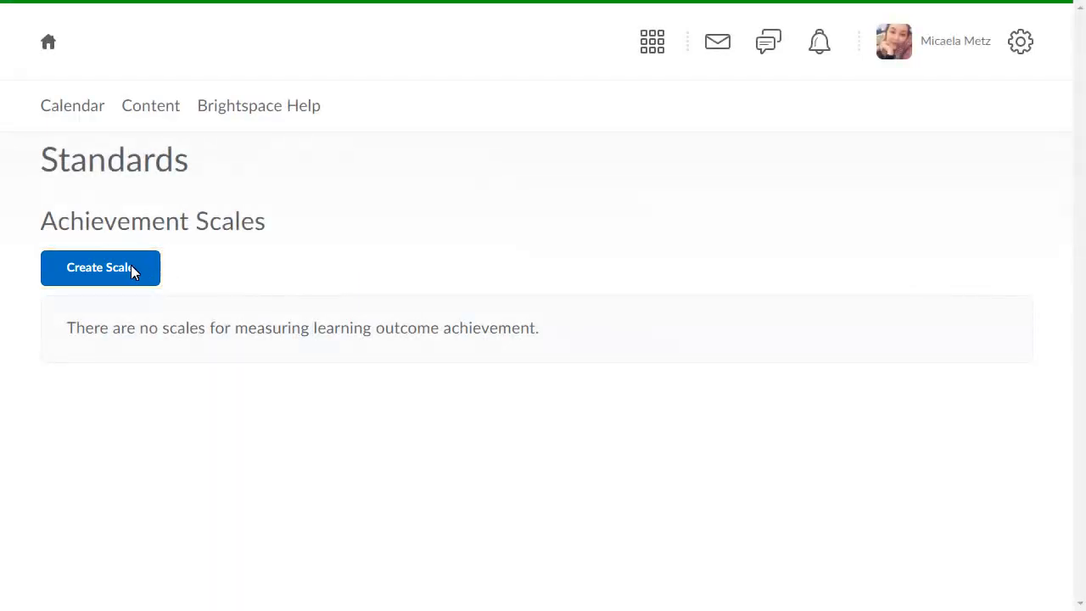
# Start a new four-level scale named Achievement Scale with levels mapped to percentage scores
pyautogui.click(100, 268)
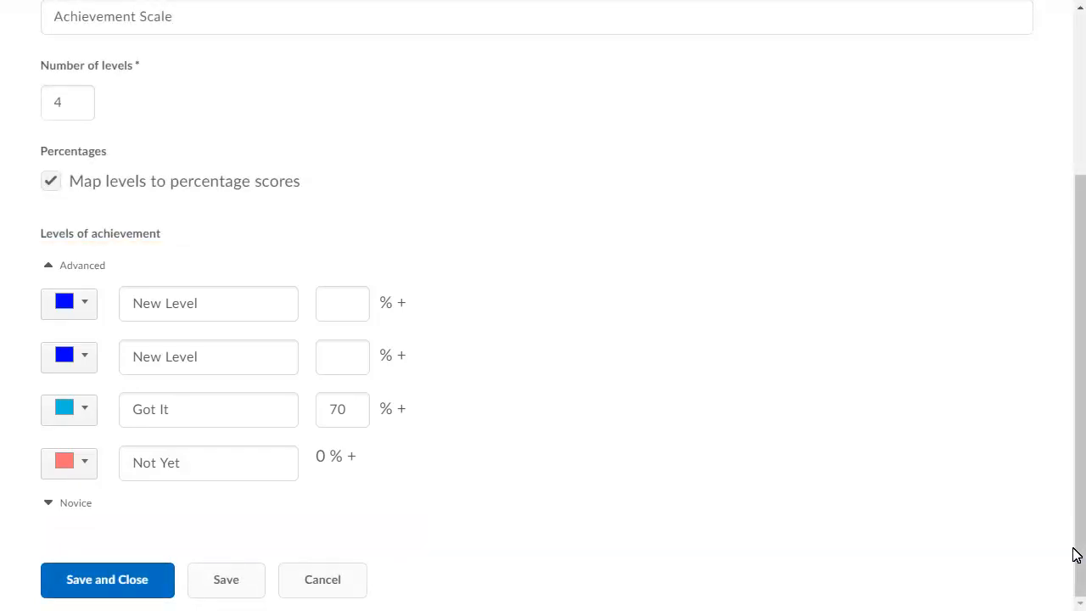
# Colour Level 4 green, set thresholds 75/50/25/0 for Levels 4–1, and save the scale
pyautogui.click(68, 302)
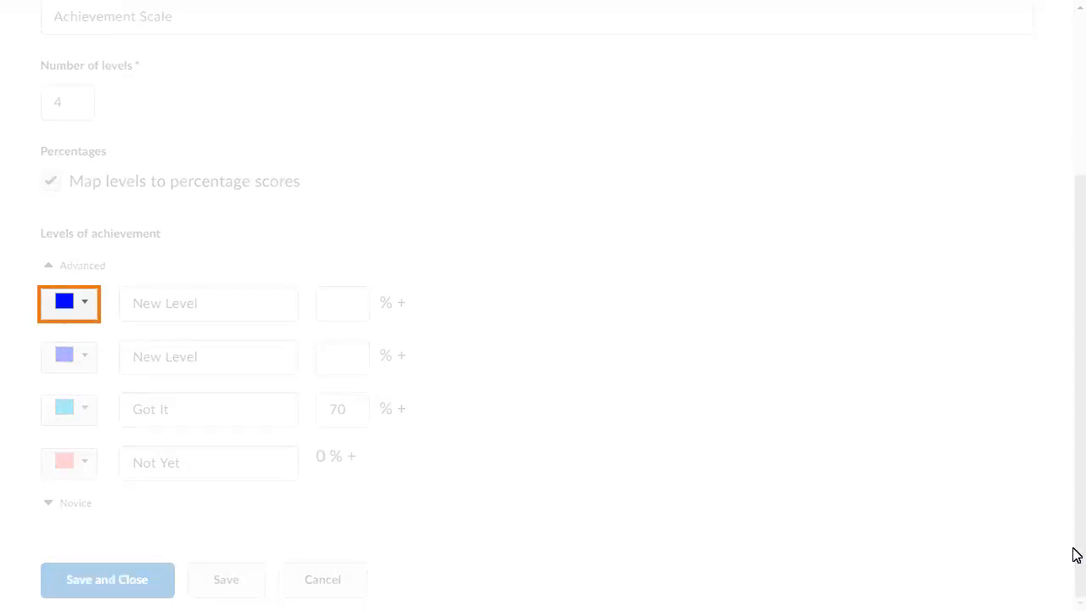
pyautogui.click(68, 302)
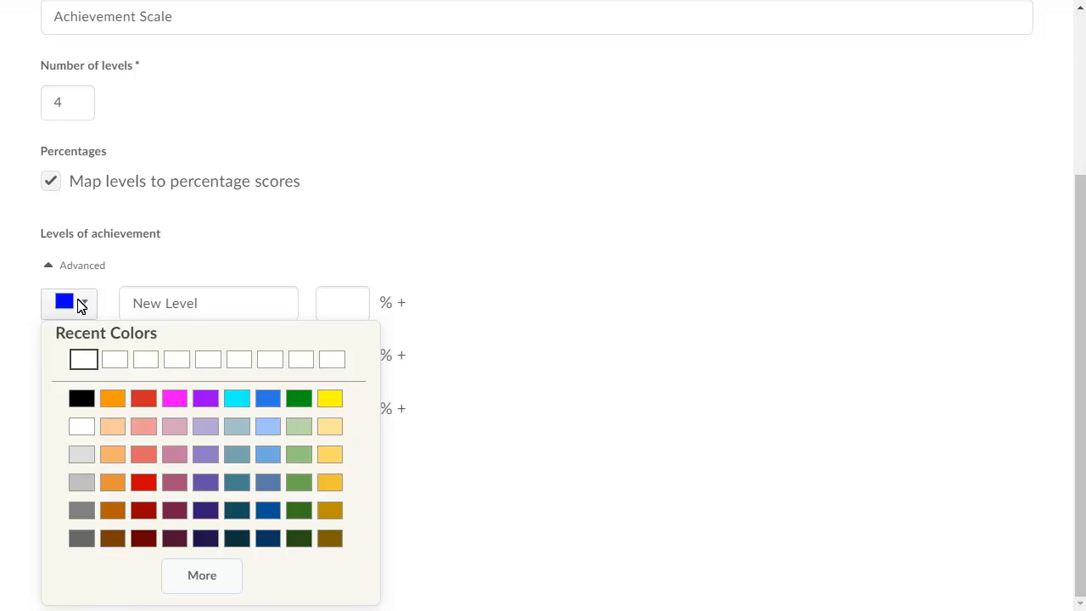
pyautogui.moveTo(297, 388)
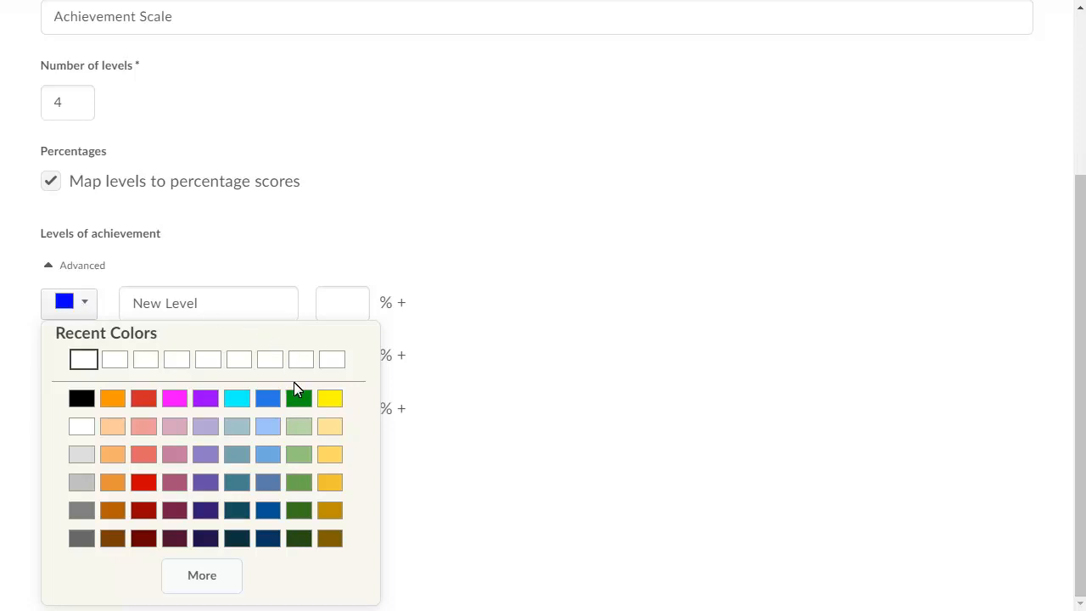
pyautogui.click(299, 397)
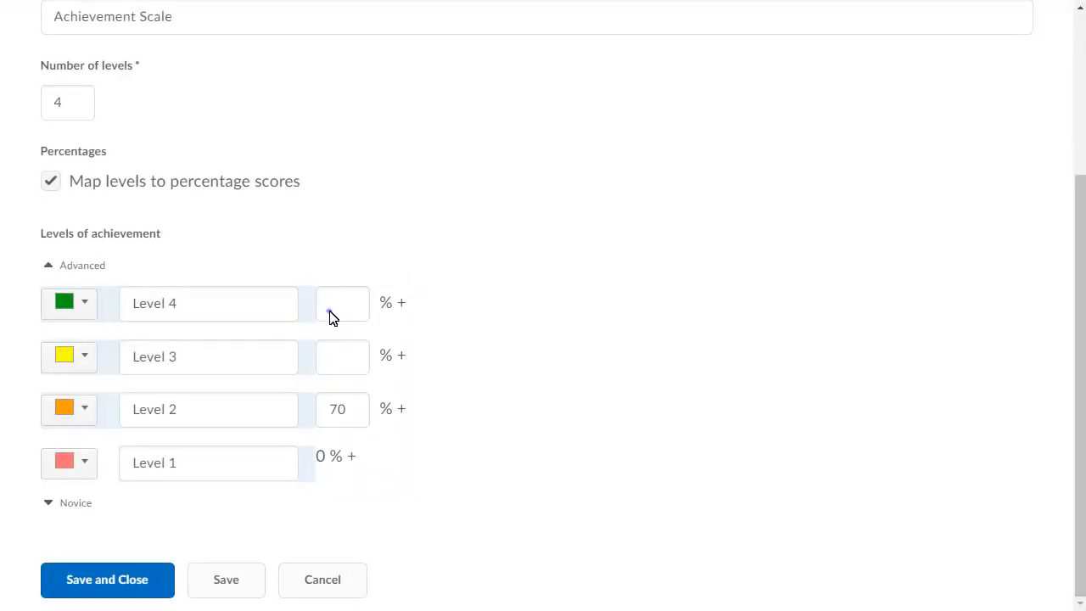
pyautogui.click(107, 580)
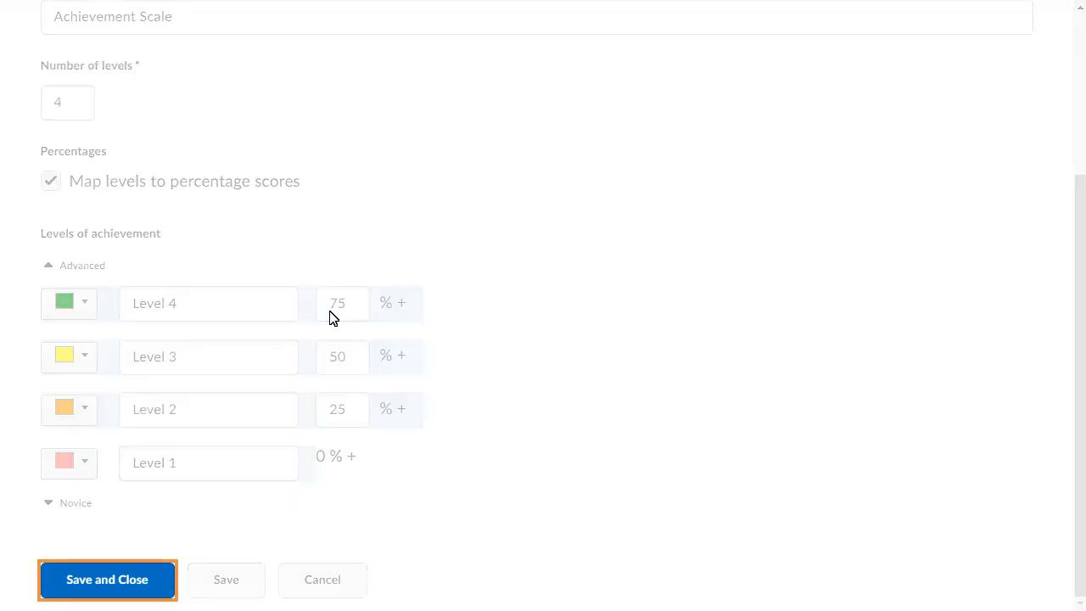
pyautogui.click(107, 580)
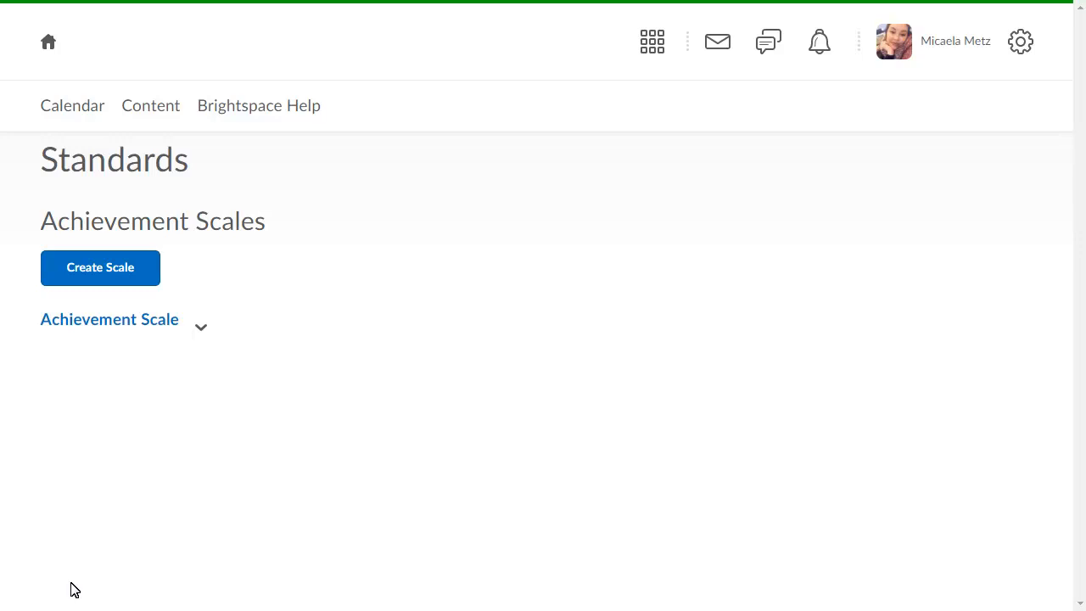
pyautogui.moveTo(173, 519)
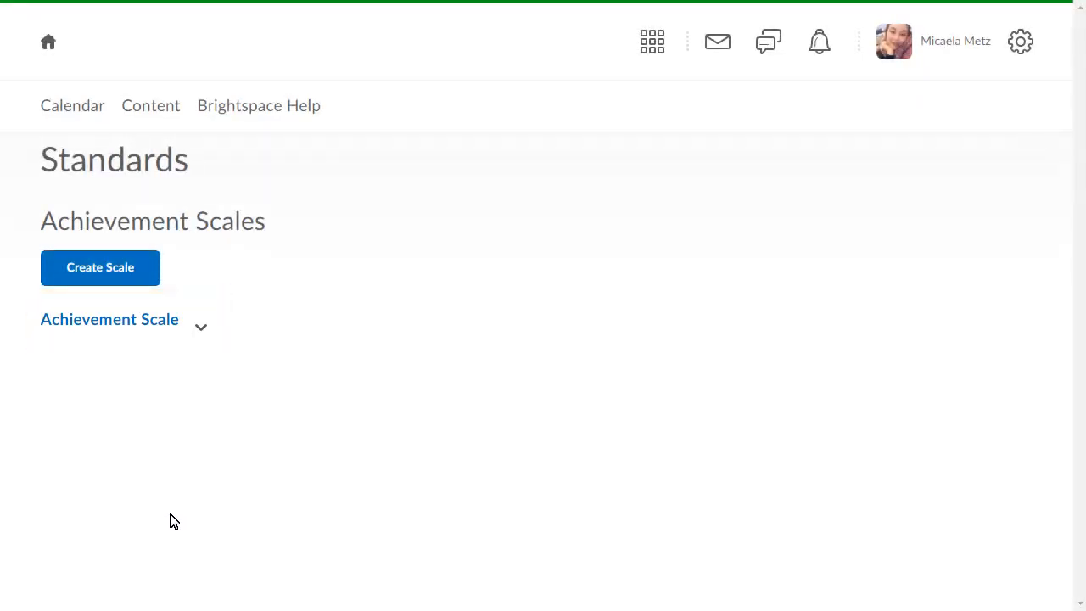
# Set Achievement Scale as the default and confirm, so it shows Default on the Standards page
pyautogui.click(200, 325)
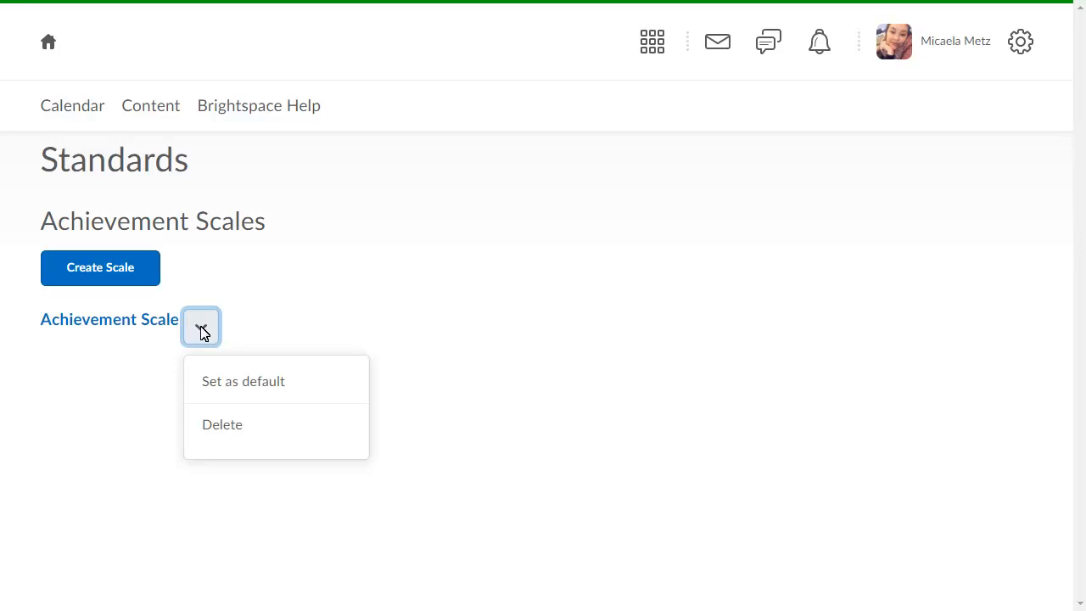
pyautogui.moveTo(219, 389)
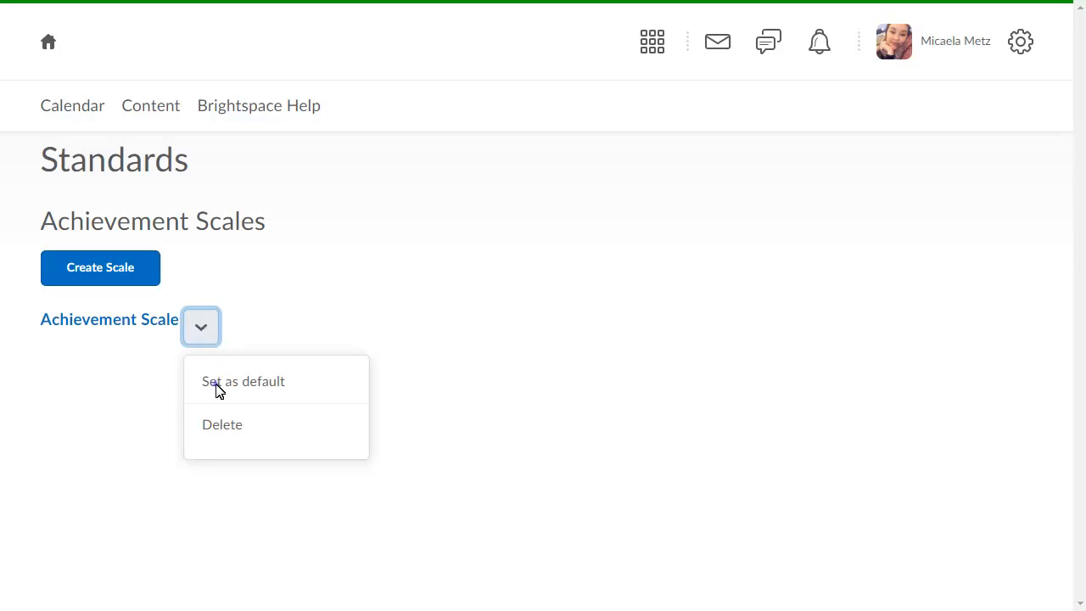
pyautogui.click(244, 380)
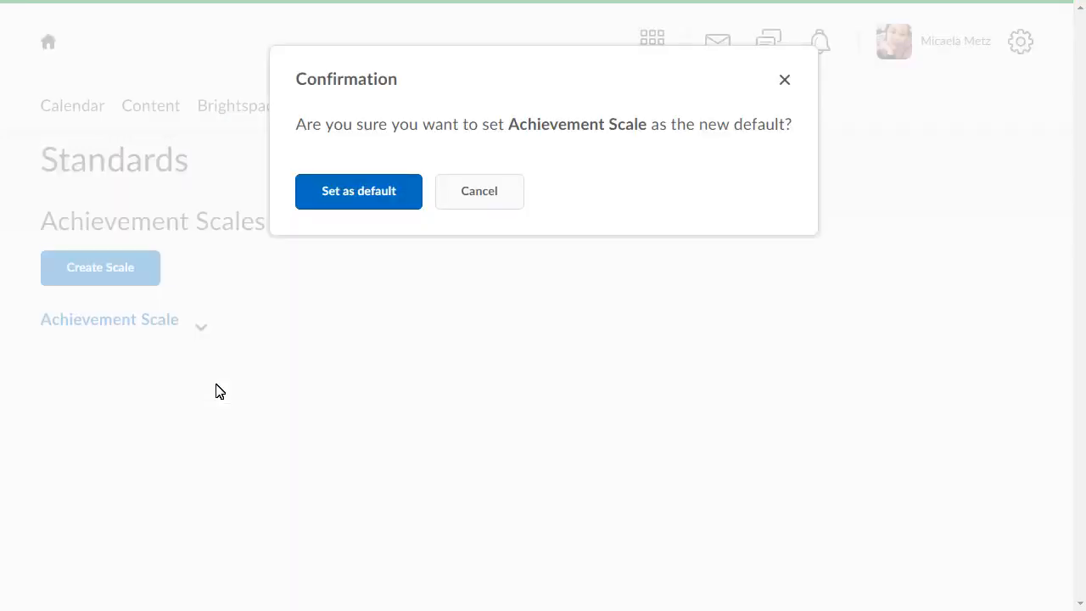
pyautogui.click(358, 190)
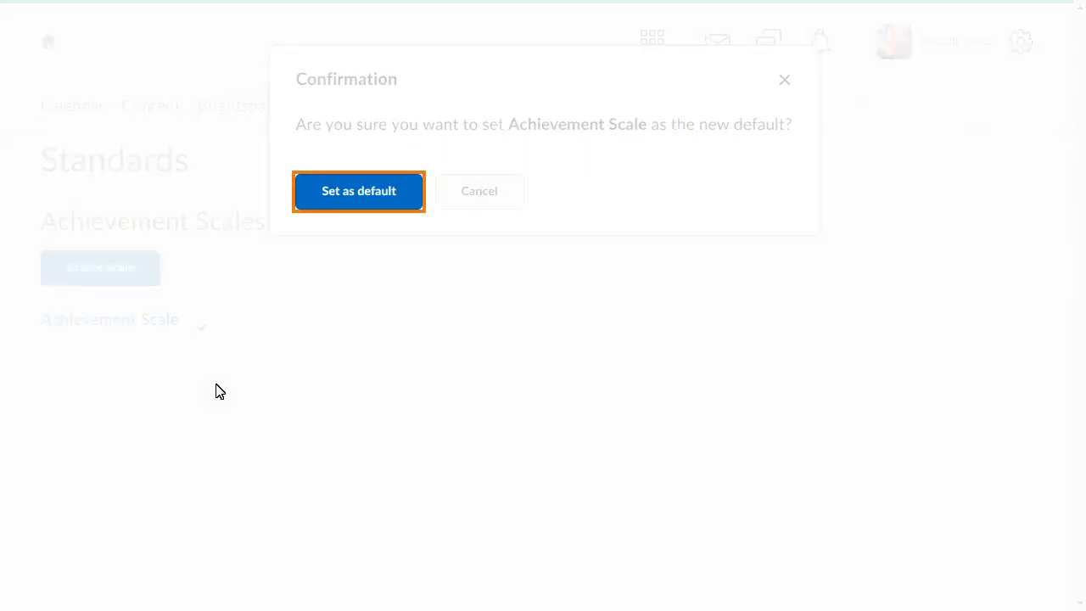
pyautogui.click(358, 190)
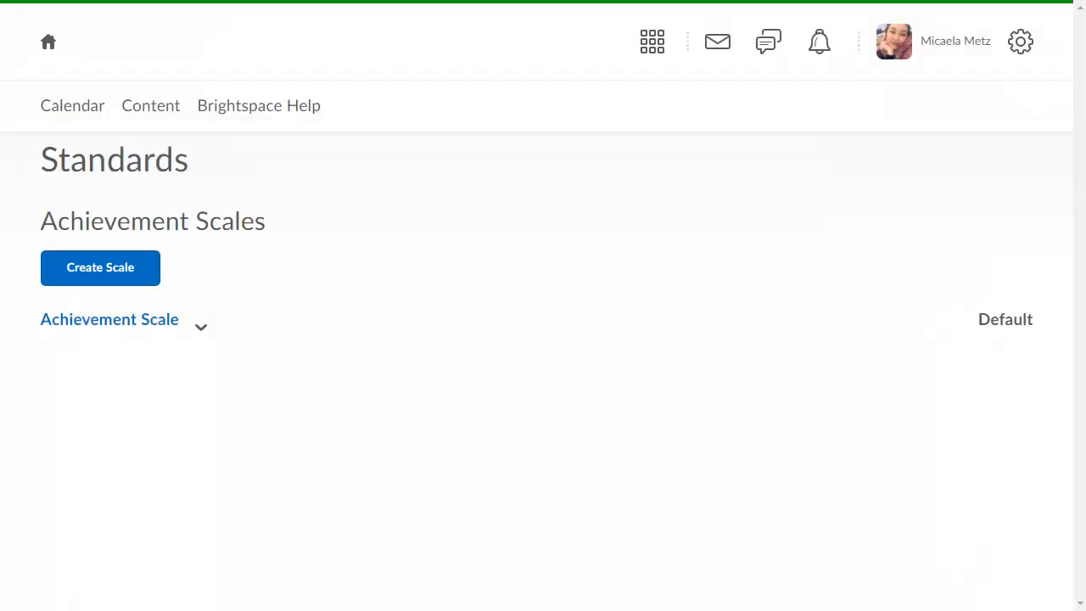